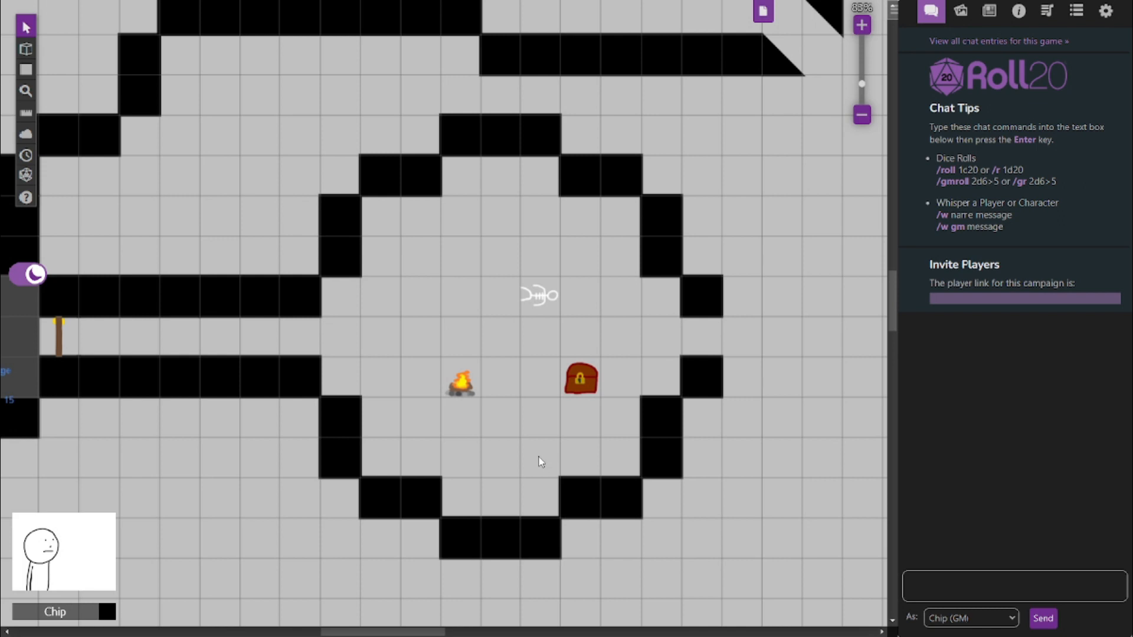
Step: Review the campfire token's GM notes, save them, and bring up the locked chest's notes
{"action": "left_click", "coordinate": [461, 384]}
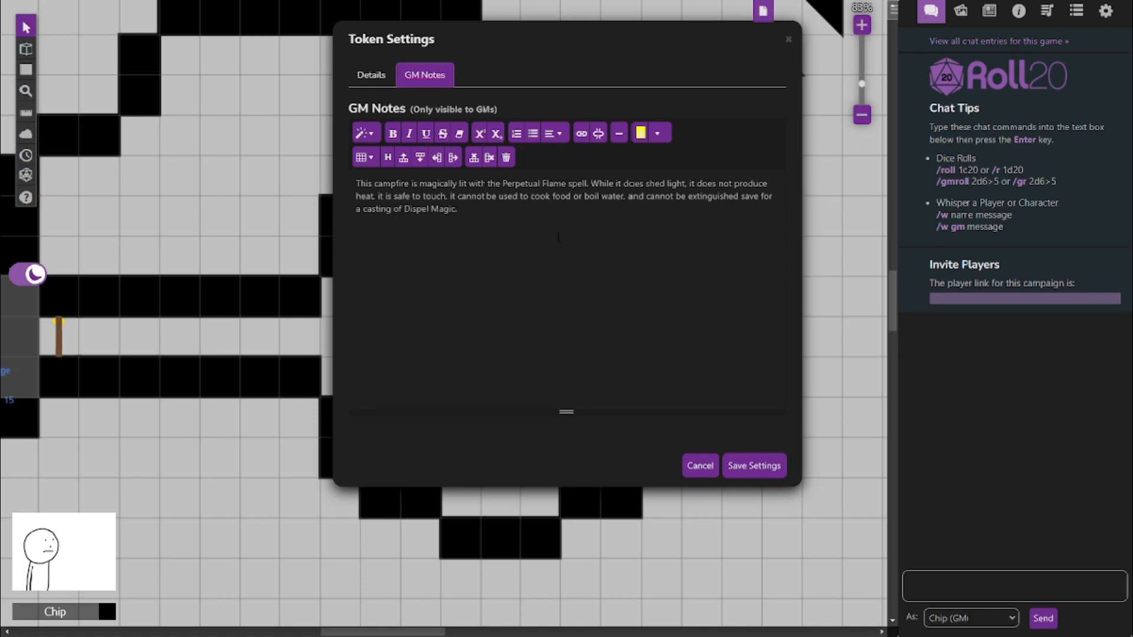
{"action": "mouse_move", "coordinate": [754, 477]}
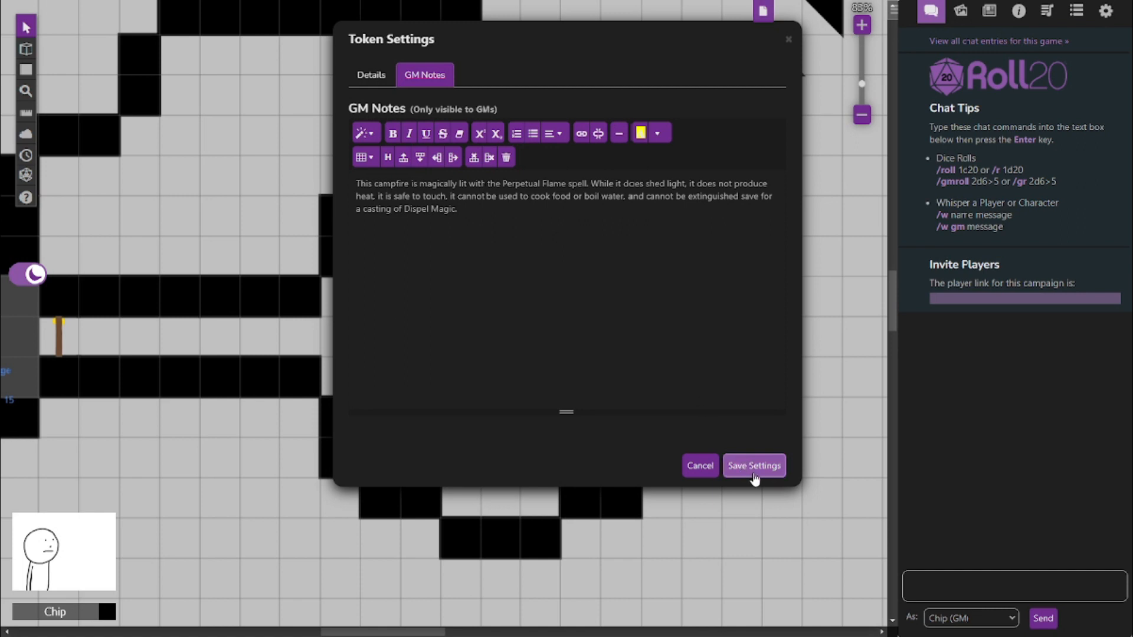
{"action": "left_click", "coordinate": [753, 465]}
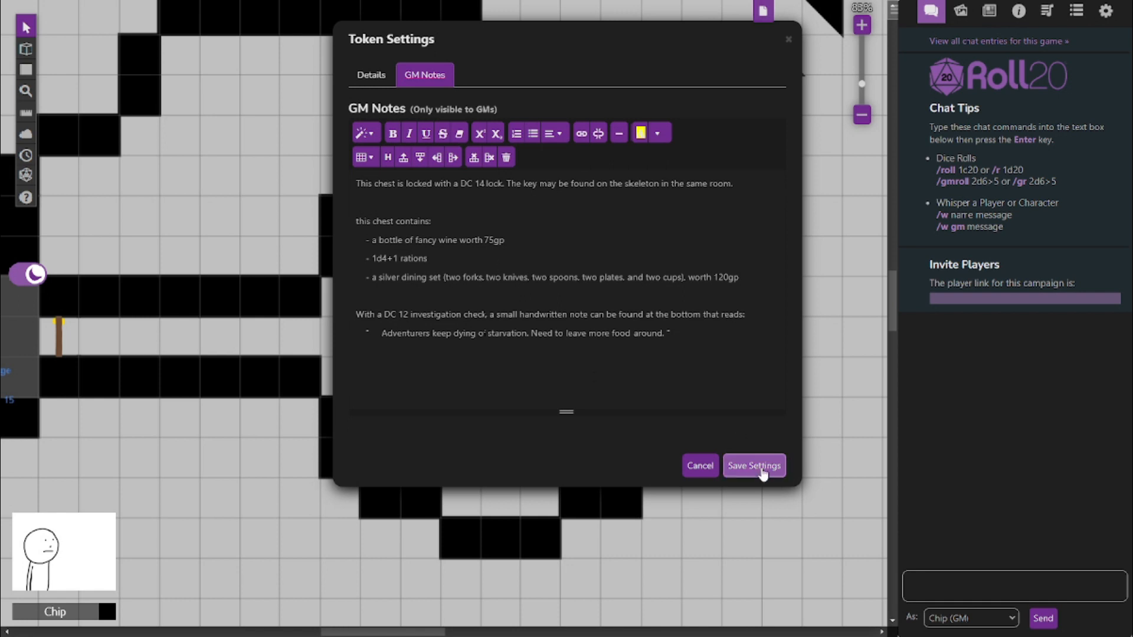
Step: Save the chest's notes, review the skeleton's armor and key notes, then save and close
{"action": "left_click", "coordinate": [754, 465]}
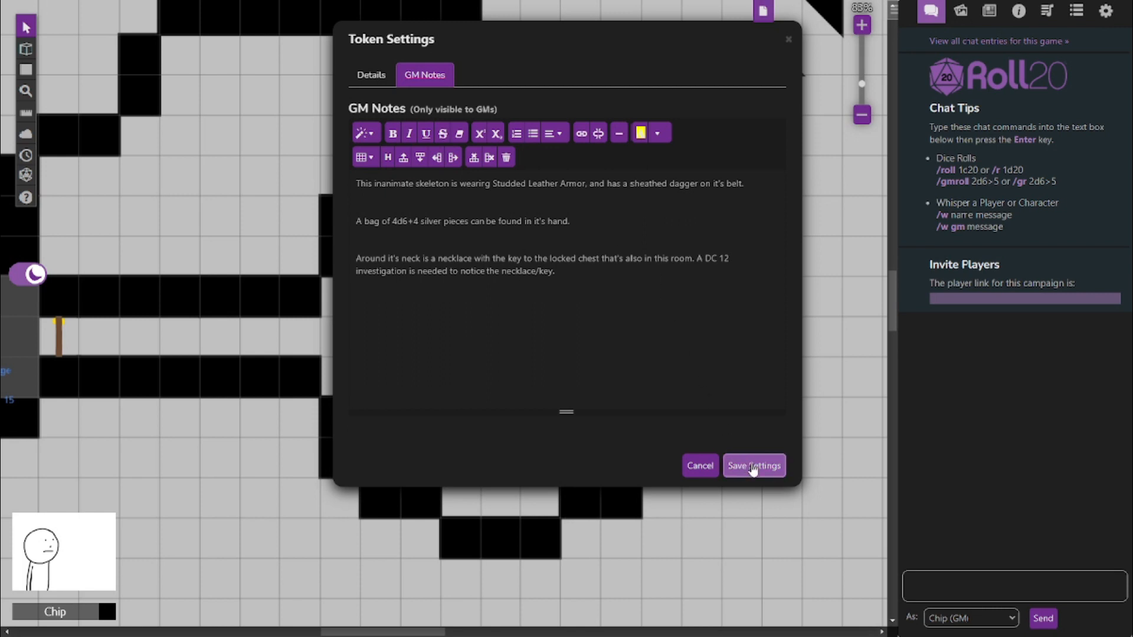
{"action": "left_click", "coordinate": [754, 465]}
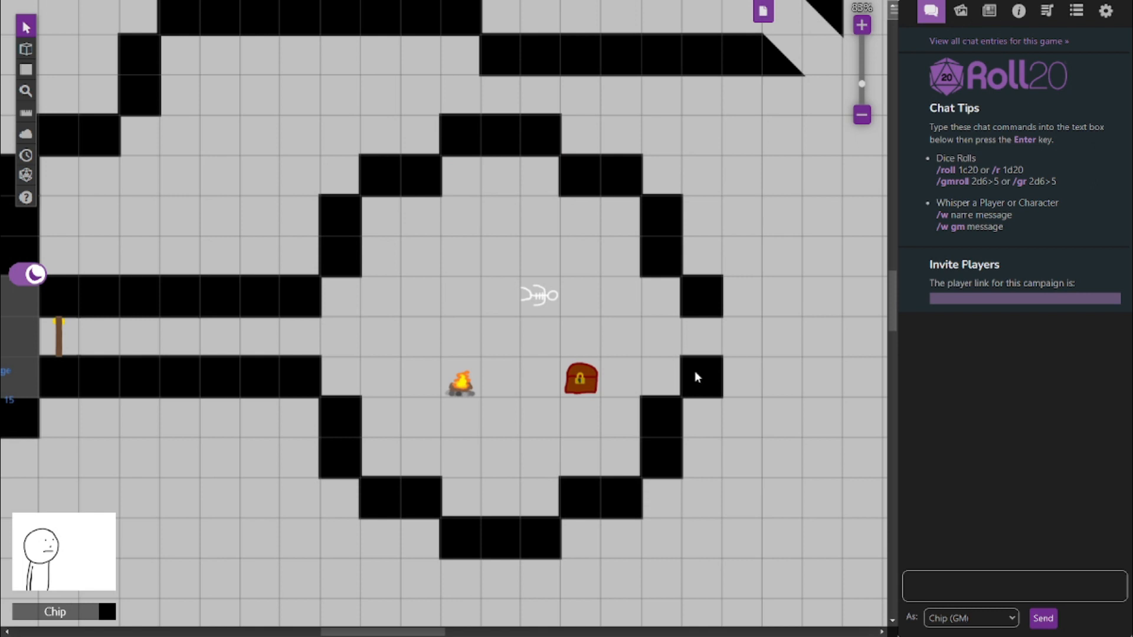